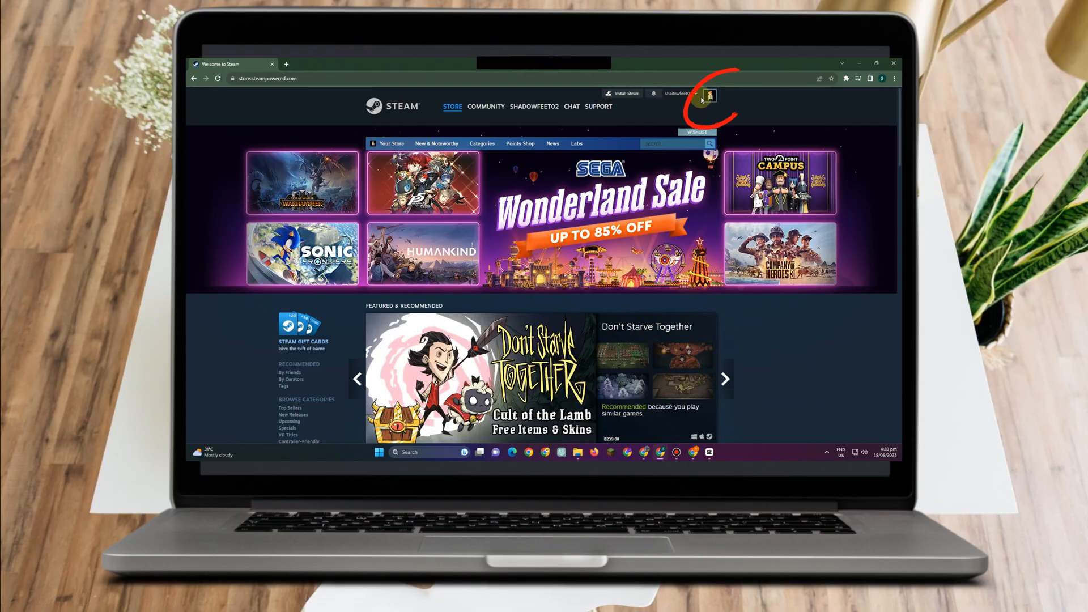
Open your own Steam profile page from the store header's profile name
{"action": "left_click", "coordinate": [708, 96]}
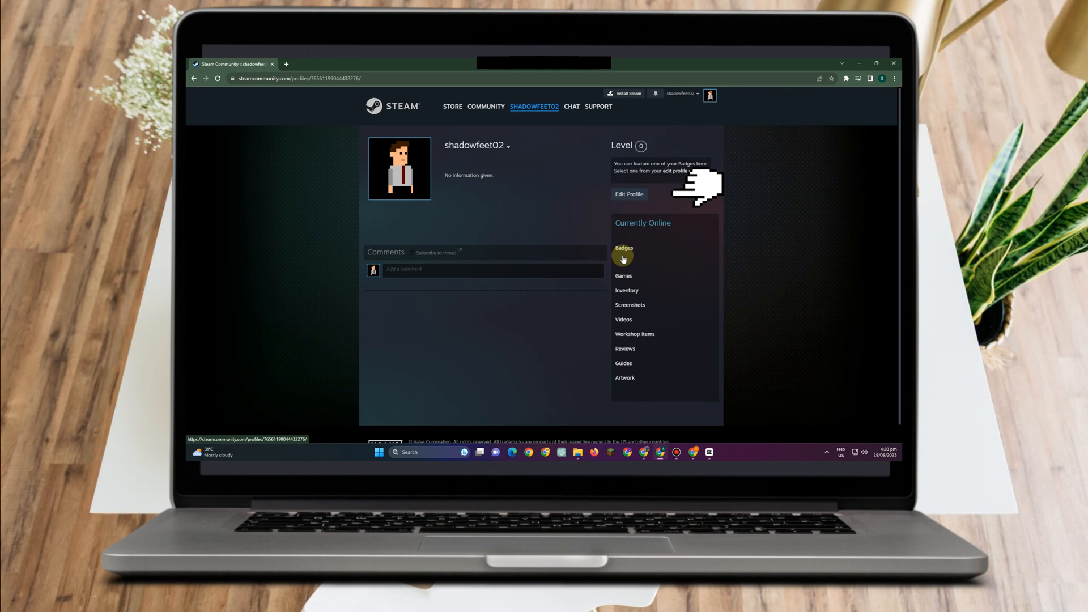
{"action": "mouse_move", "coordinate": [684, 183]}
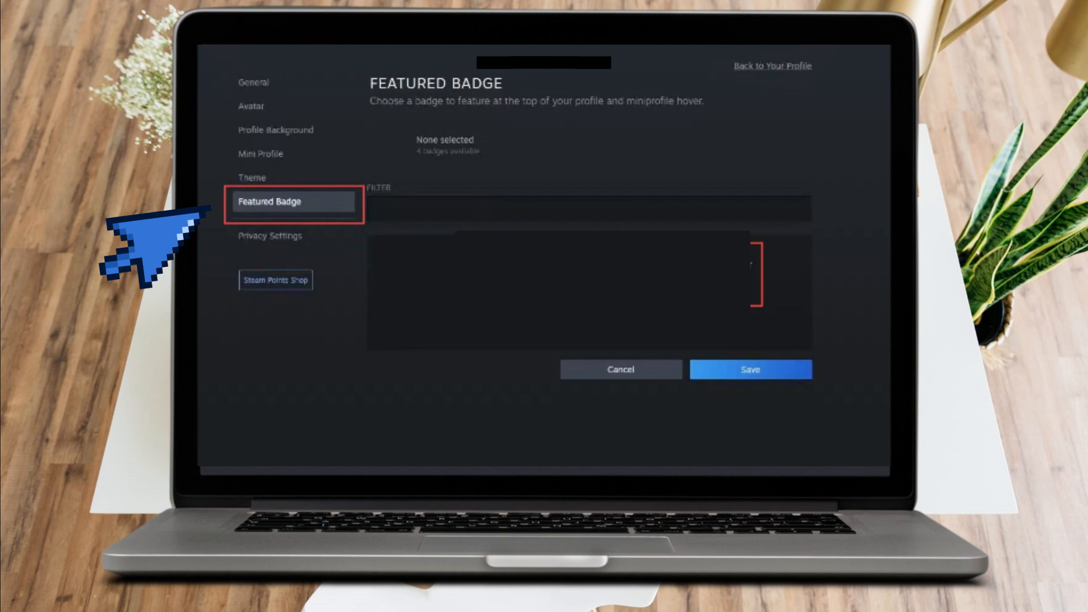
{"action": "mouse_move", "coordinate": [777, 222]}
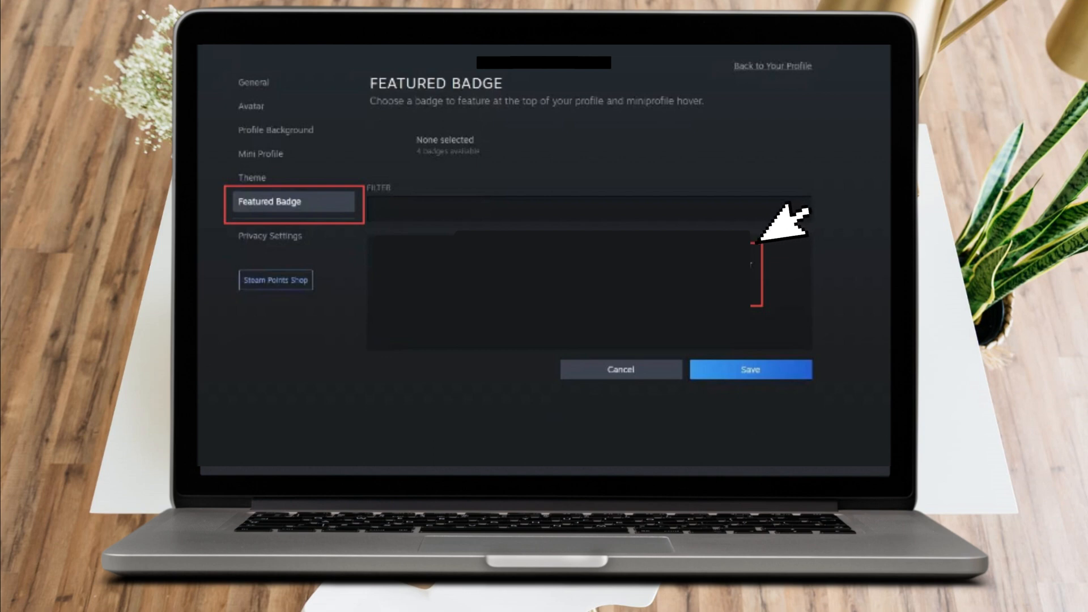
{"action": "mouse_move", "coordinate": [753, 243]}
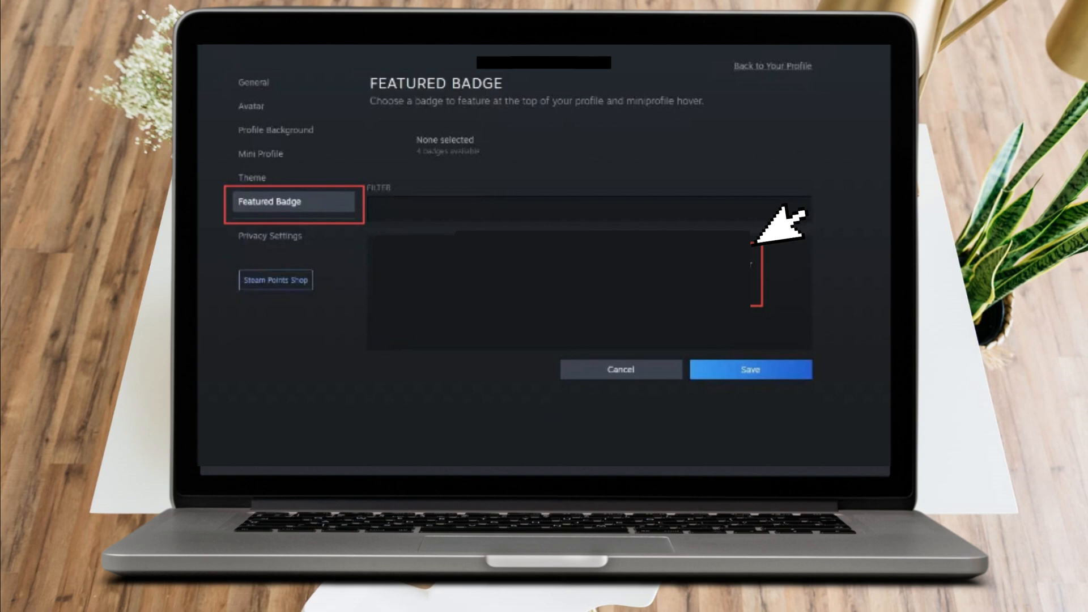
Bring up the browser context menu on the Featured Badge settings page
{"action": "right_click", "coordinate": [770, 222]}
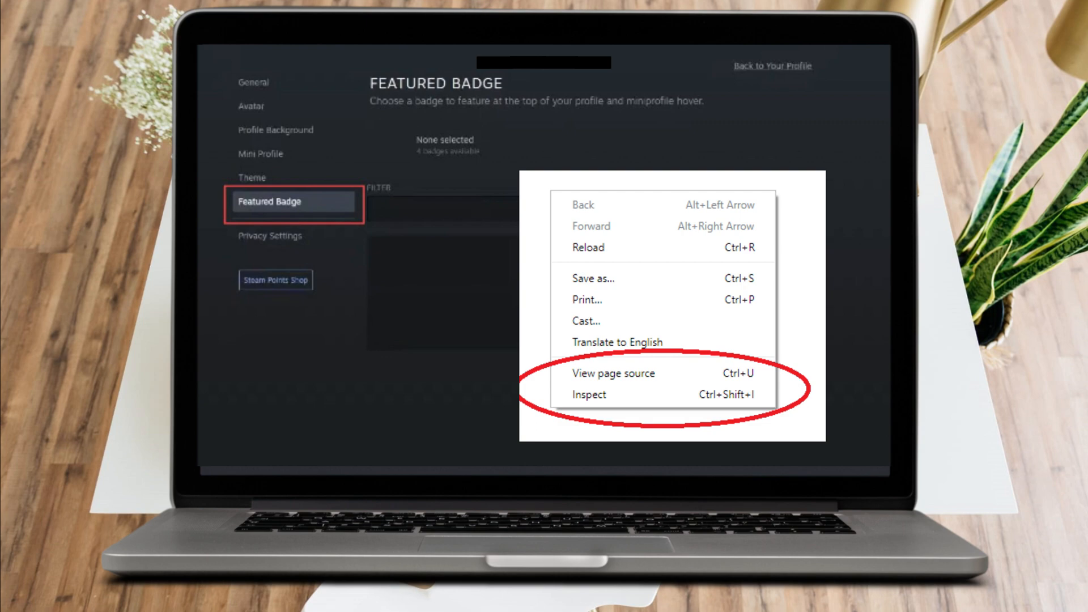
Choose Inspect from the context menu to view the page's code
{"action": "left_click", "coordinate": [590, 395]}
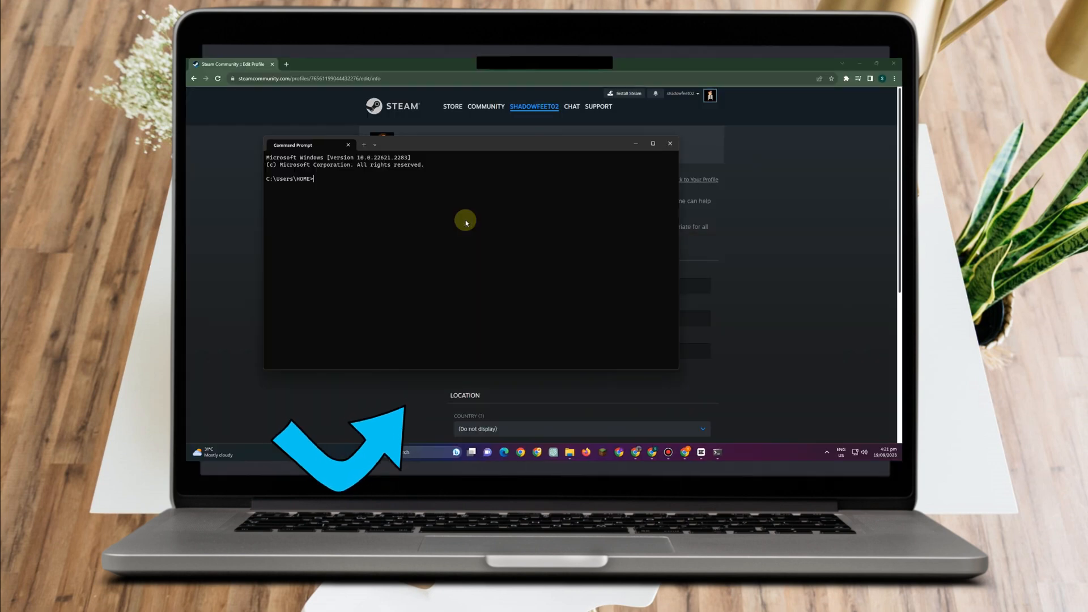
{"action": "mouse_move", "coordinate": [429, 273]}
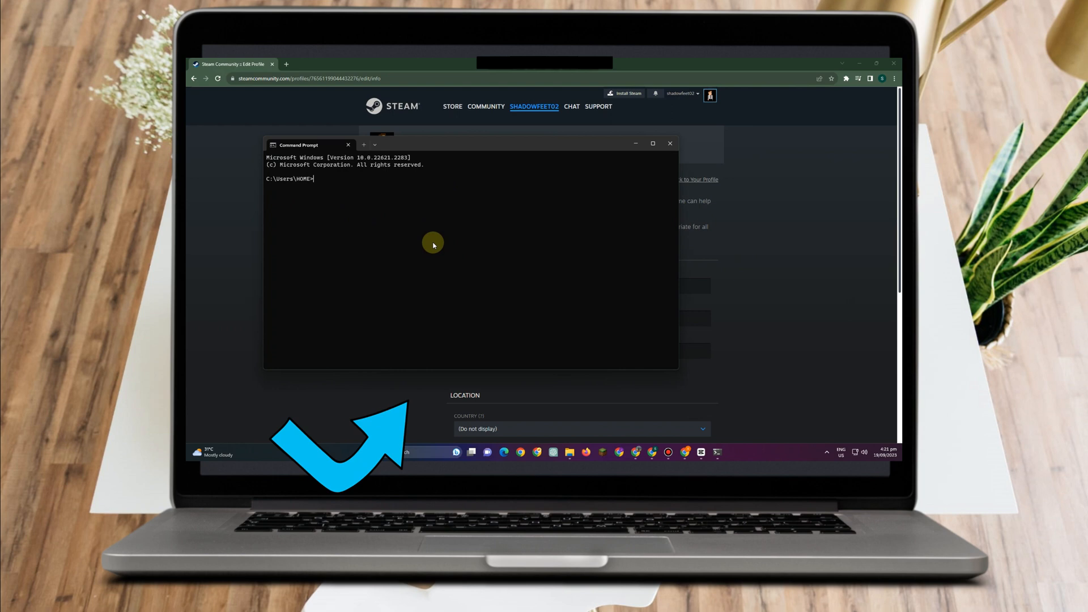
{"action": "mouse_move", "coordinate": [498, 277]}
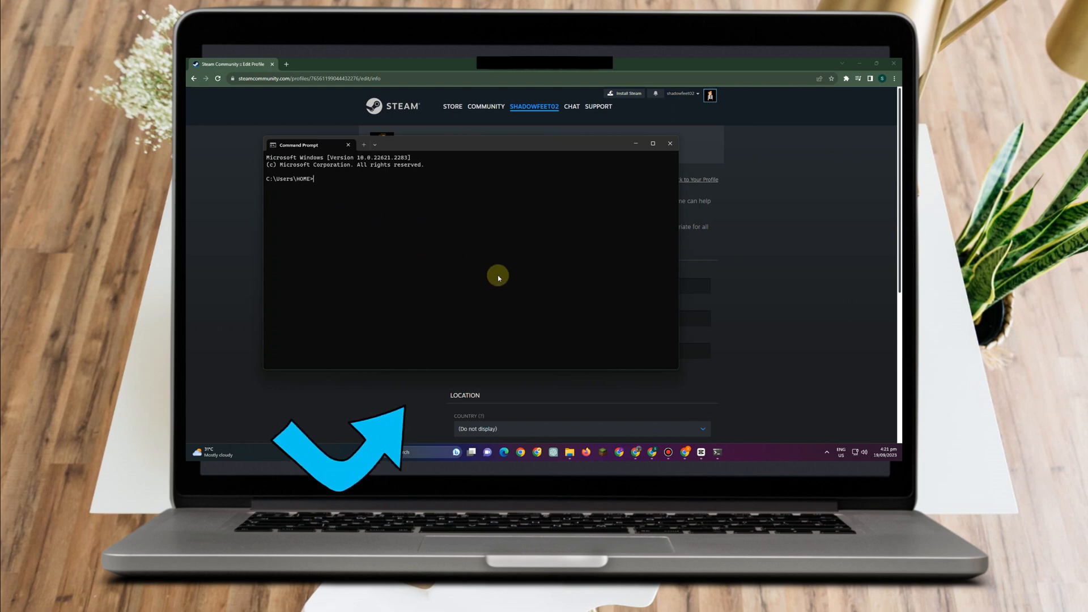
{"action": "mouse_move", "coordinate": [789, 274]}
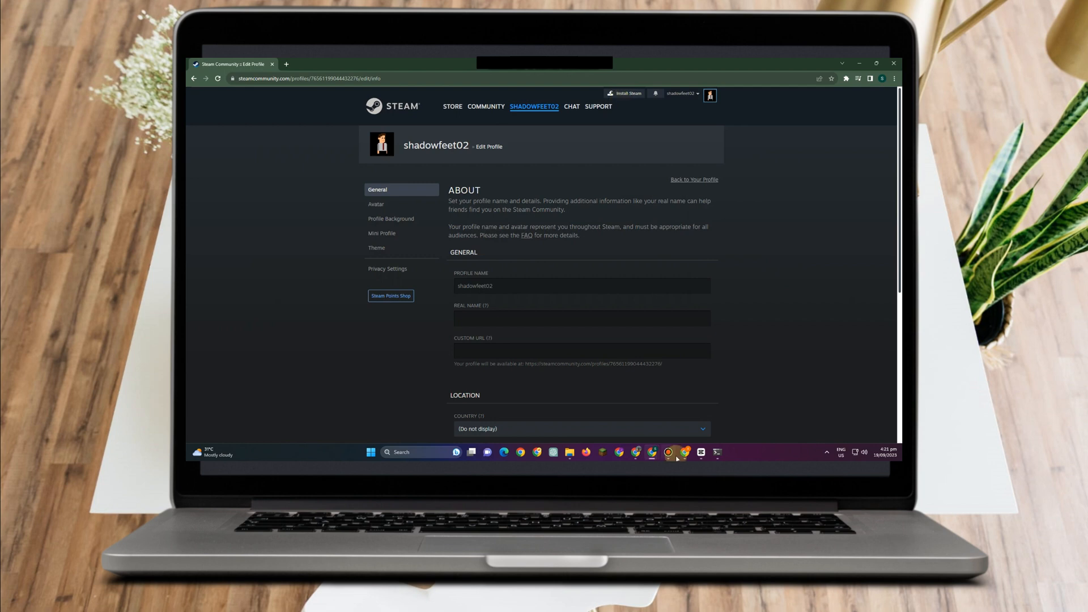
Dismiss the Command Prompt window to reveal the profile editor's About section
{"action": "left_click", "coordinate": [664, 452]}
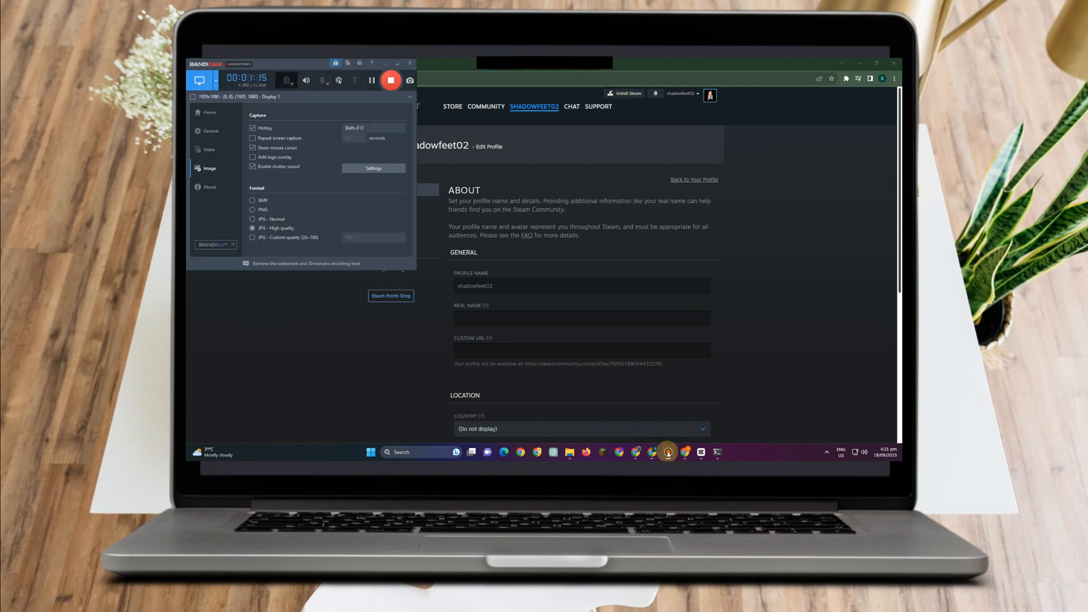